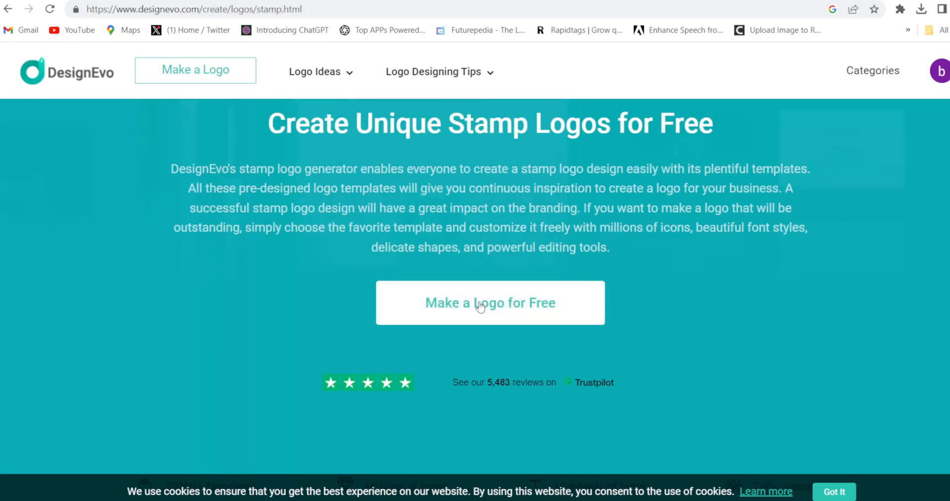
Start making a stamp logo for free from the stamp logos page
click(490, 303)
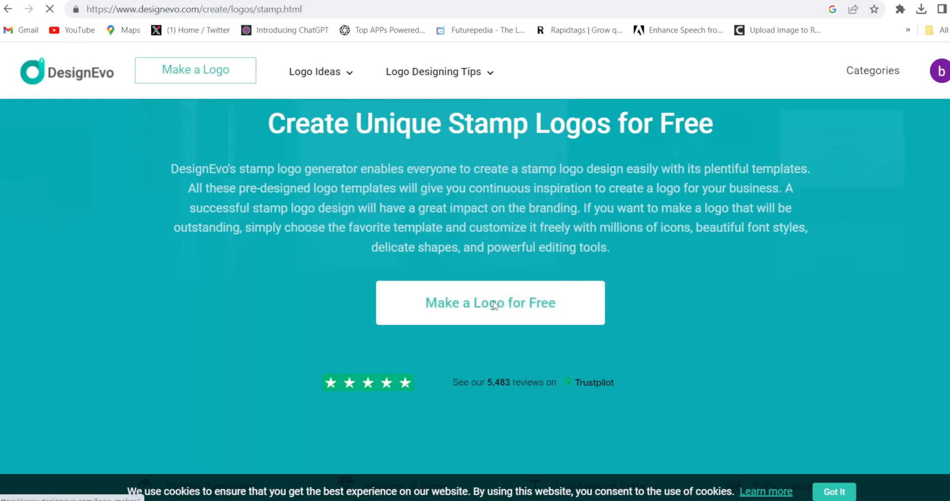
Browse the 41 stamp logo templates looking for a round postmark design
click(489, 303)
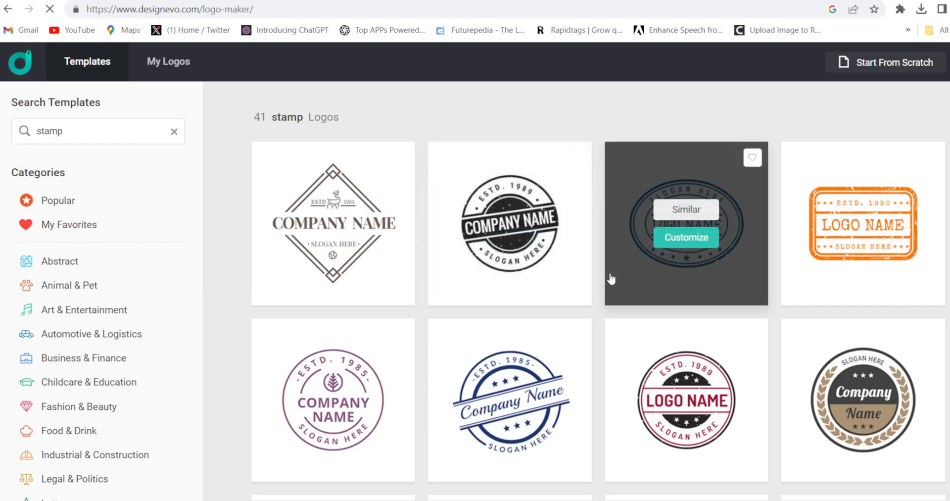
scroll(down, 3)
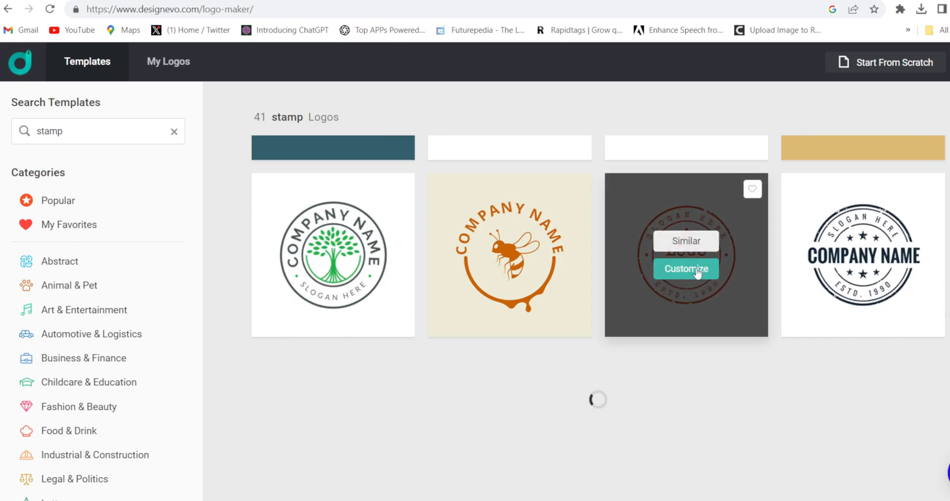
Customize the red circle postmark template and recolour its circular rings blue
click(685, 268)
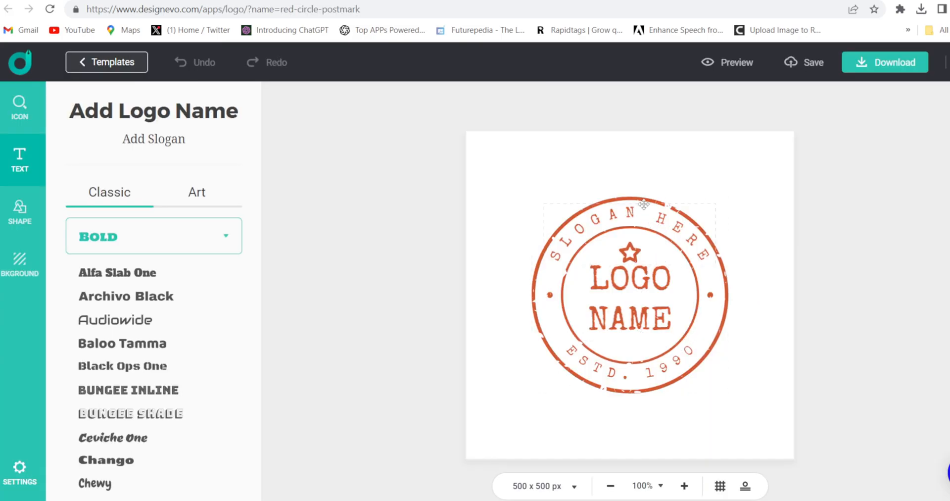
click(629, 293)
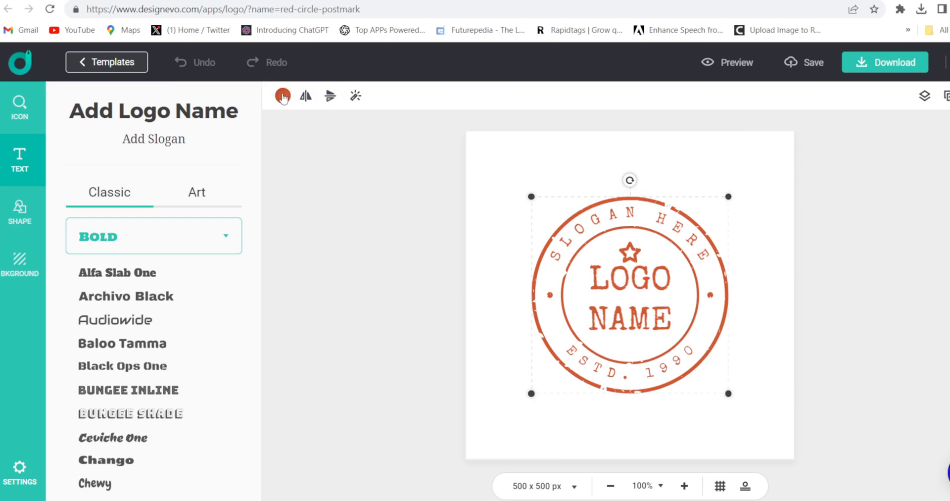
click(282, 96)
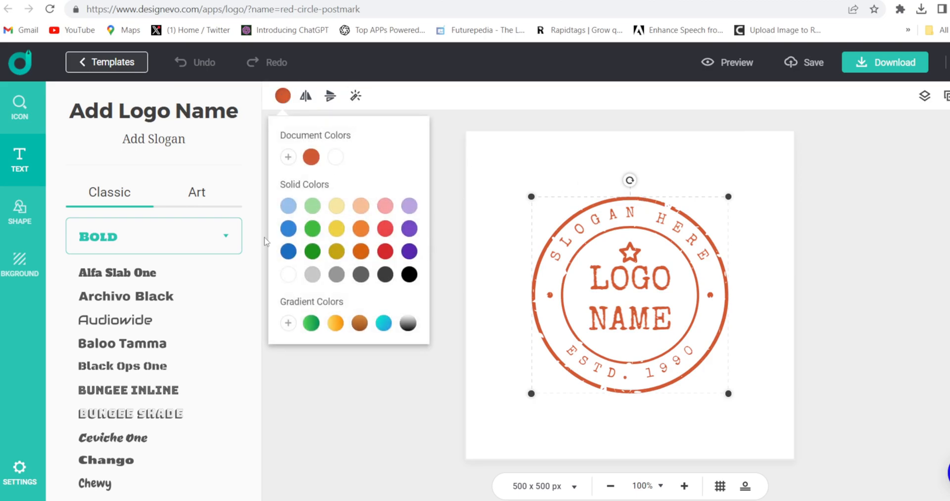
click(288, 228)
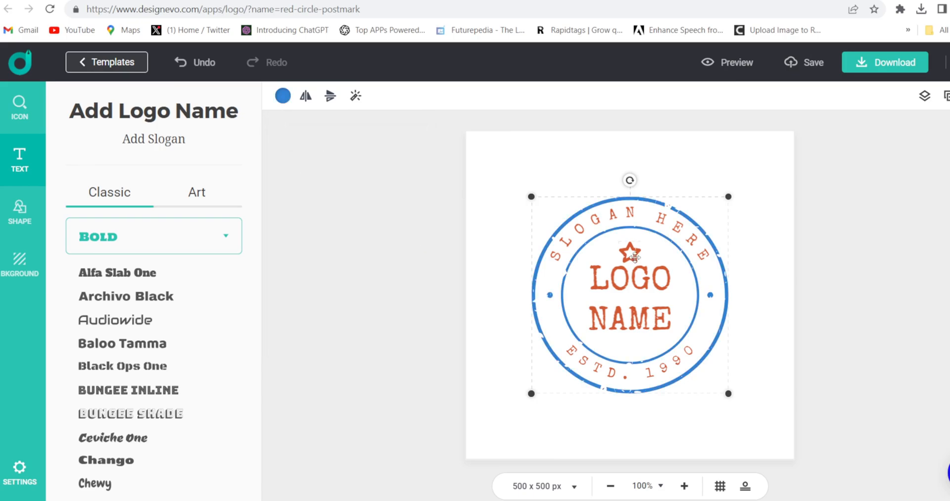
Set the stamp text to 'OBSCURIOUS AI' and 'ESTD: 2023' in blue, removing the star and logo name
click(631, 252)
text(OBSCURIOUS AI)
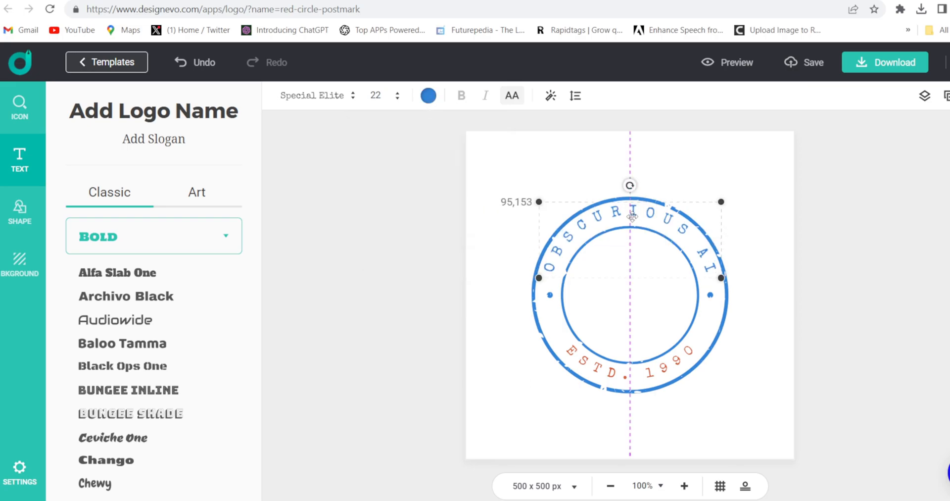
click(630, 360)
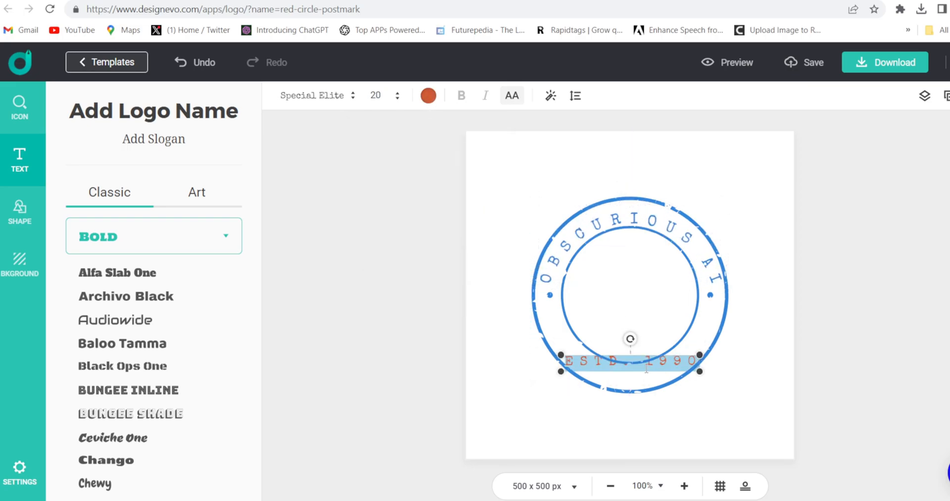
click(427, 95)
text(2023)
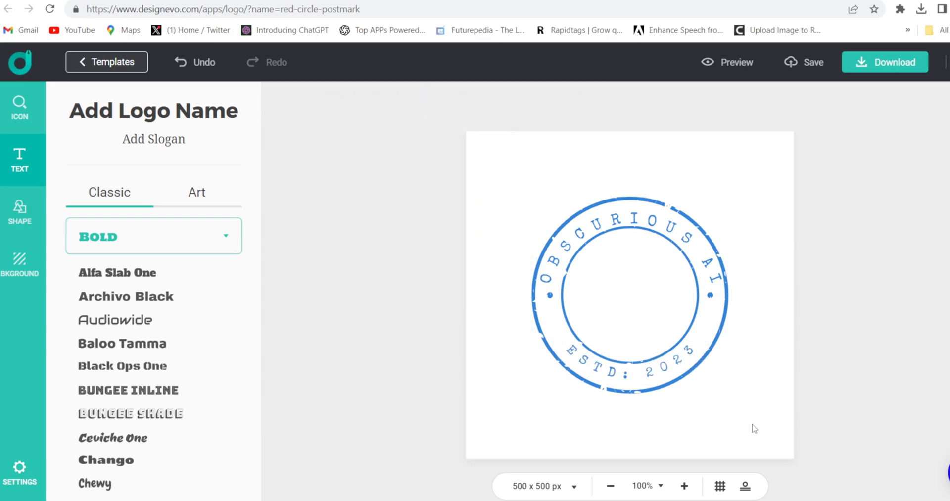
mouse_move(654, 343)
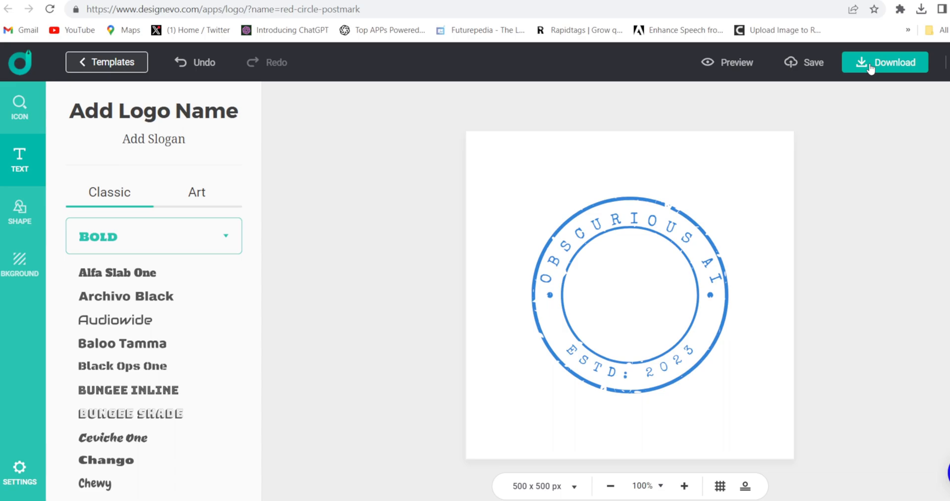
Download the logo as a free low-resolution file, agreeing to give credit
click(884, 61)
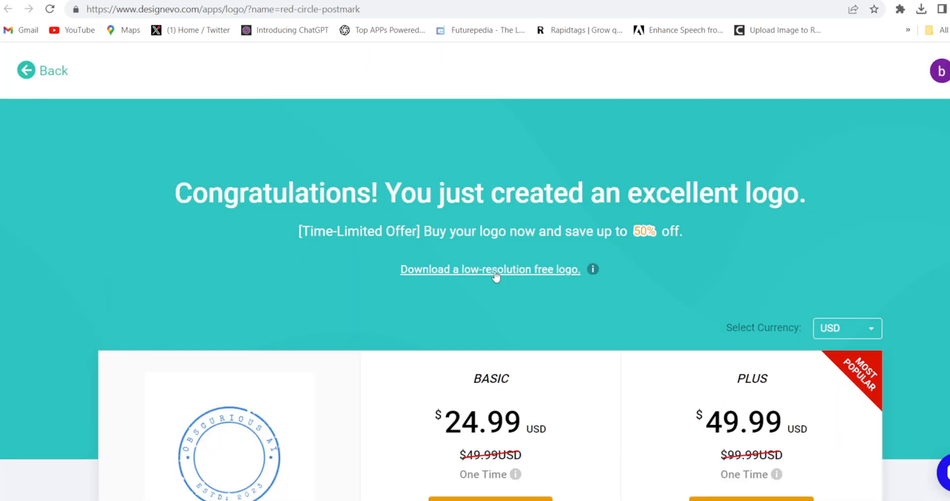
click(489, 269)
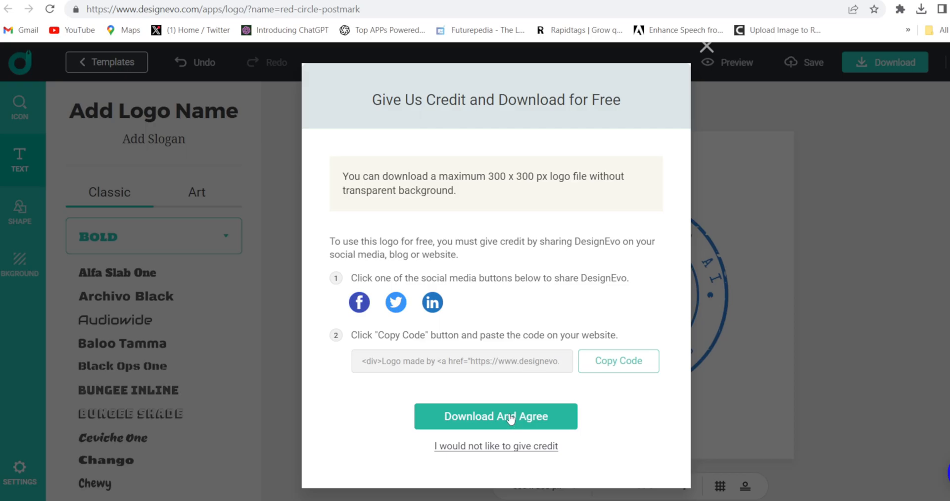
click(494, 416)
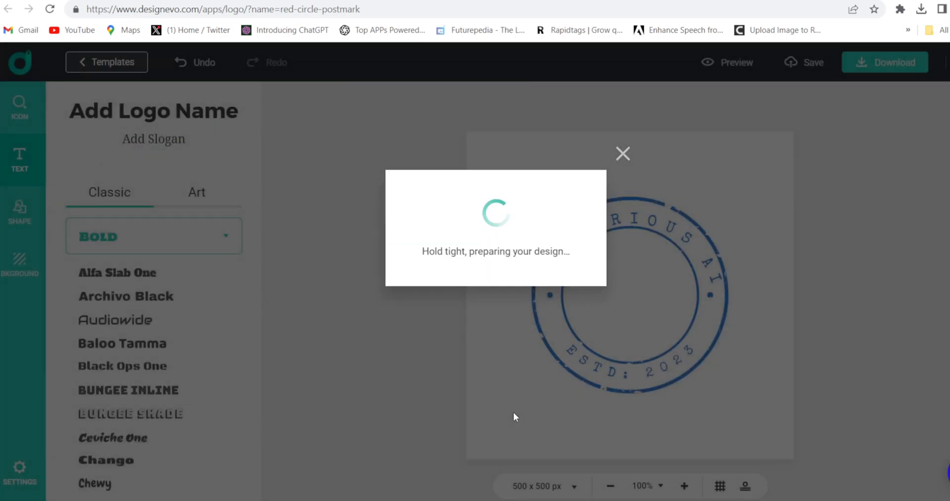